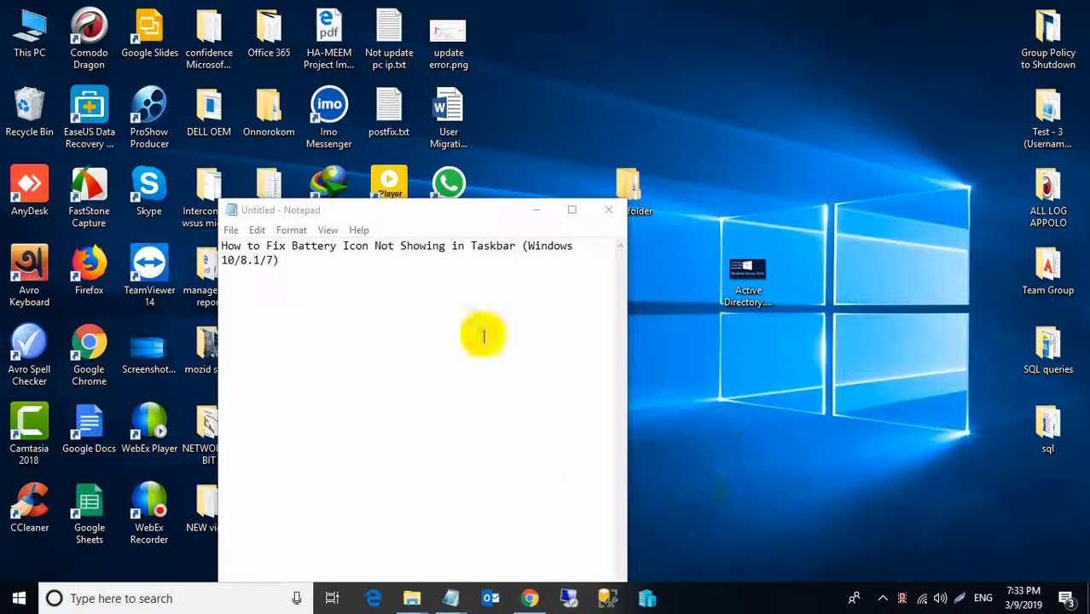
mouse_move(860, 555)
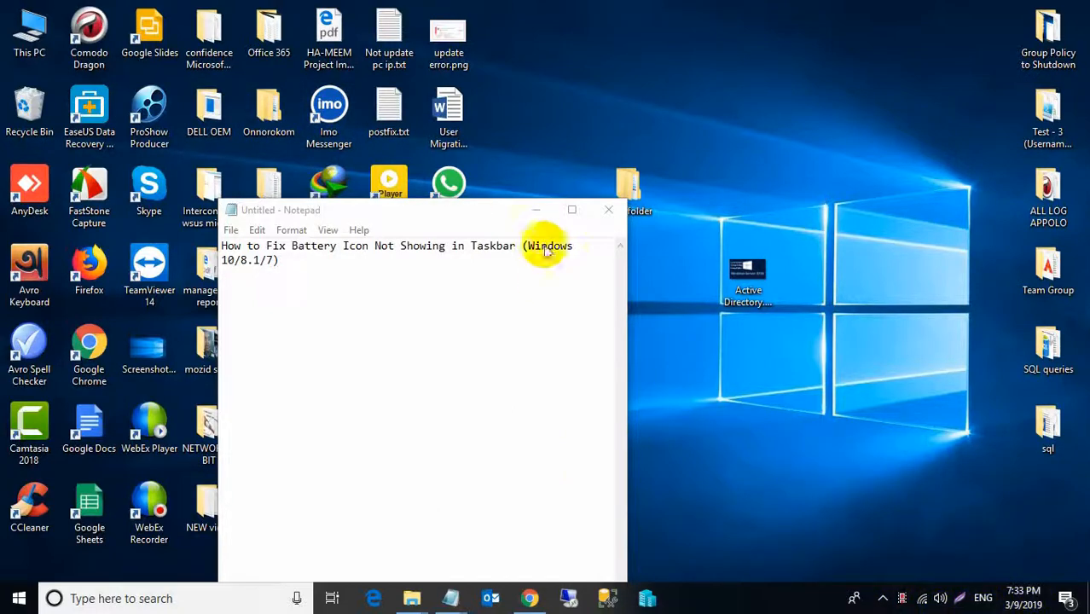
- Close the Notepad note about fixing the missing battery icon, returning to the desktop
left_click(607, 210)
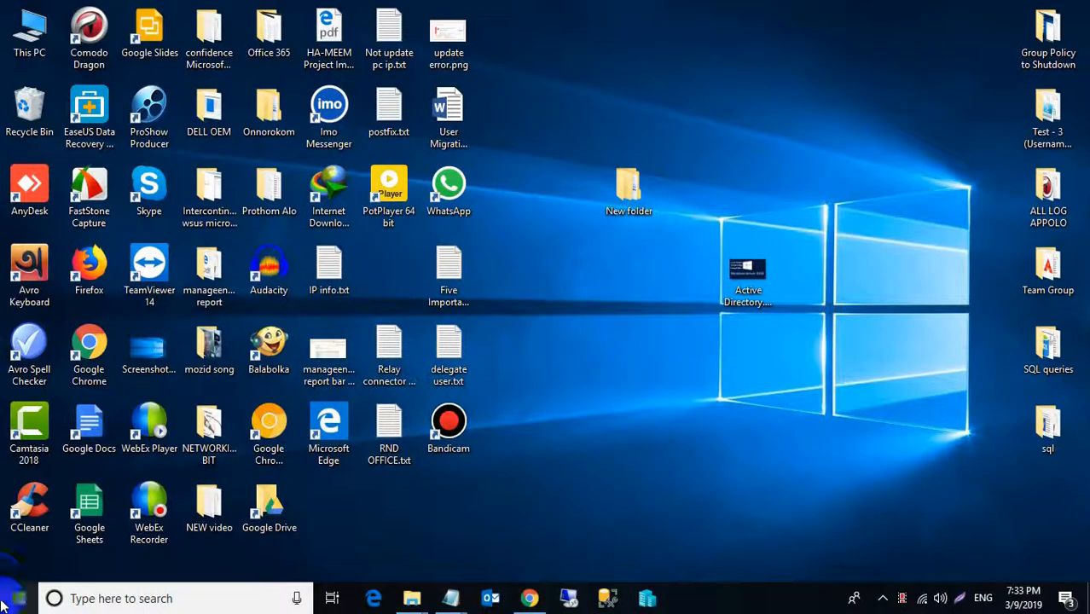
- Search the Start menu for 'com' to launch Computer Management
left_click(19, 597)
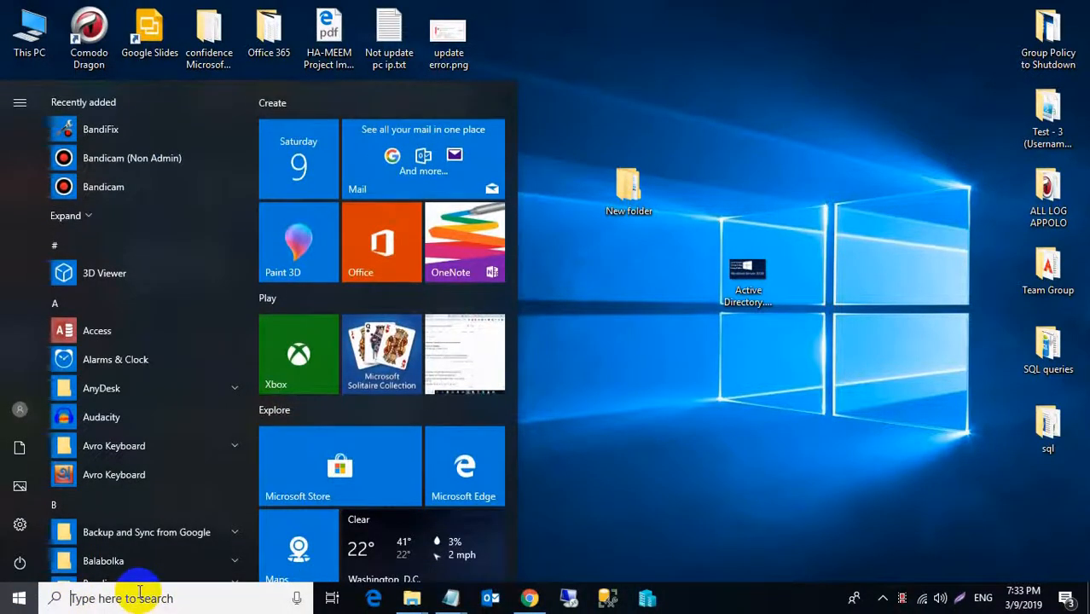
type("com")
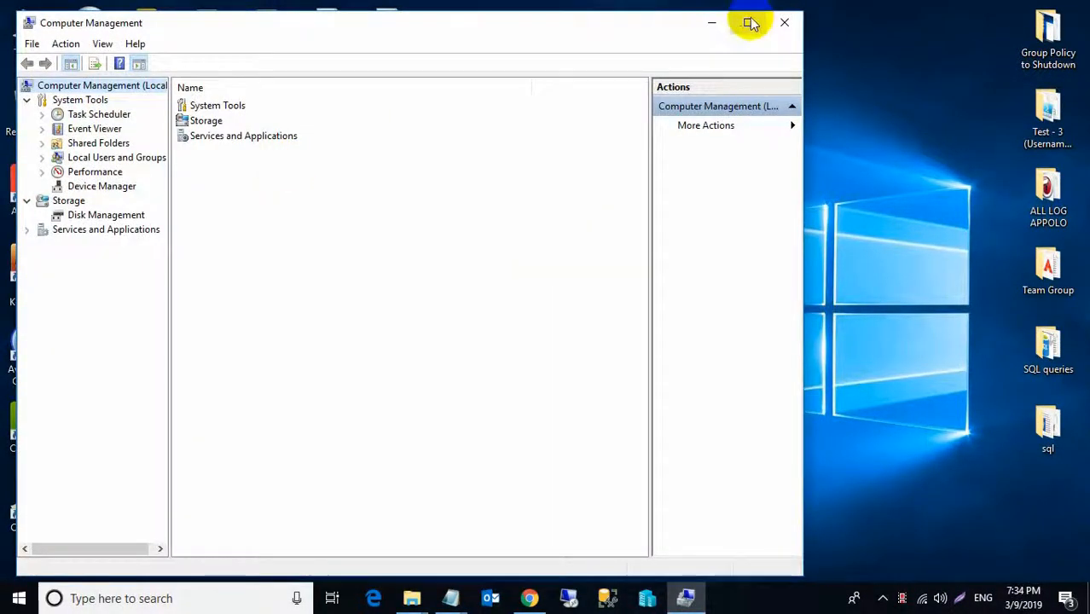
- Maximize Computer Management and expand Batteries in Device Manager to show the AC Adapter and ACPI battery
left_click(750, 22)
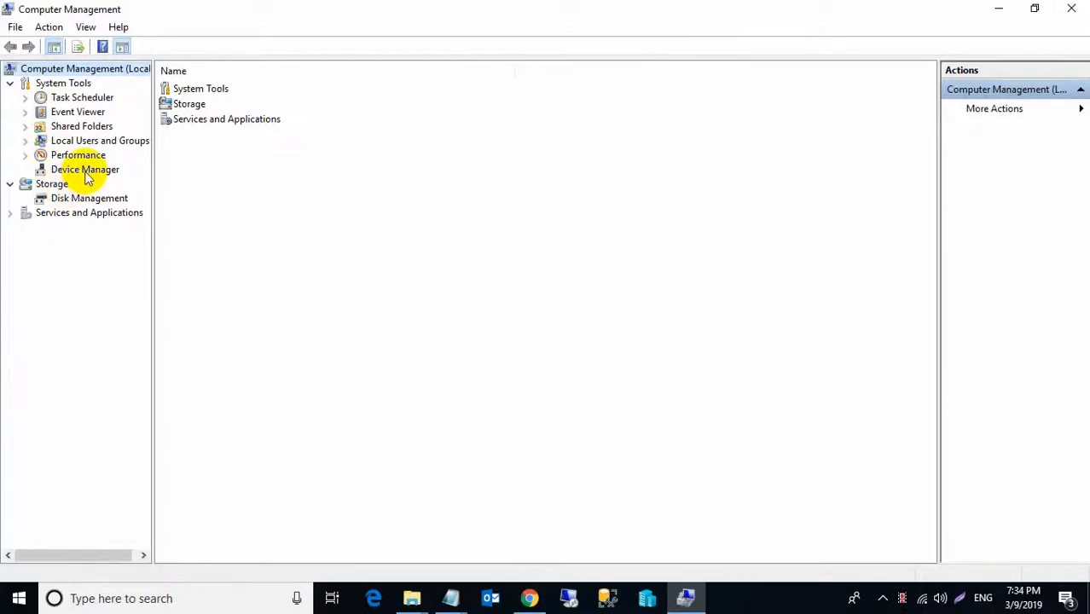
left_click(85, 169)
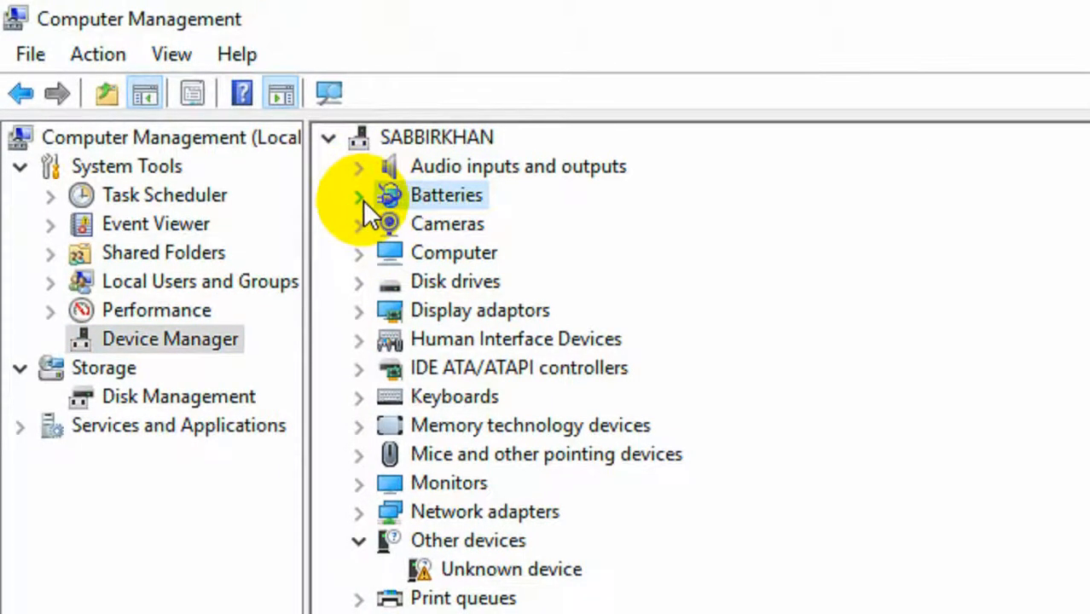
left_click(359, 195)
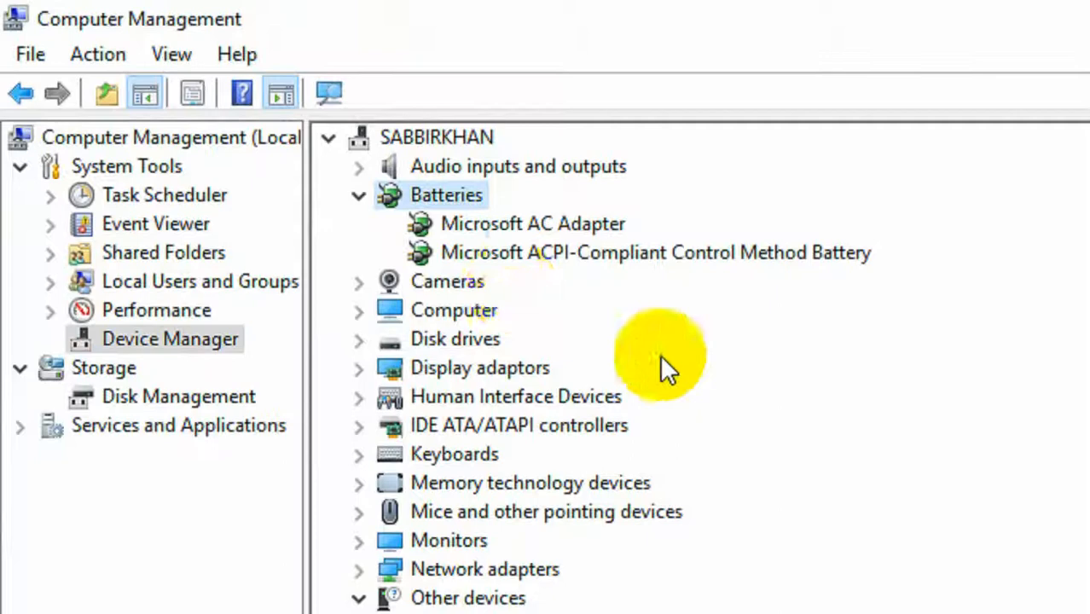
mouse_move(464, 242)
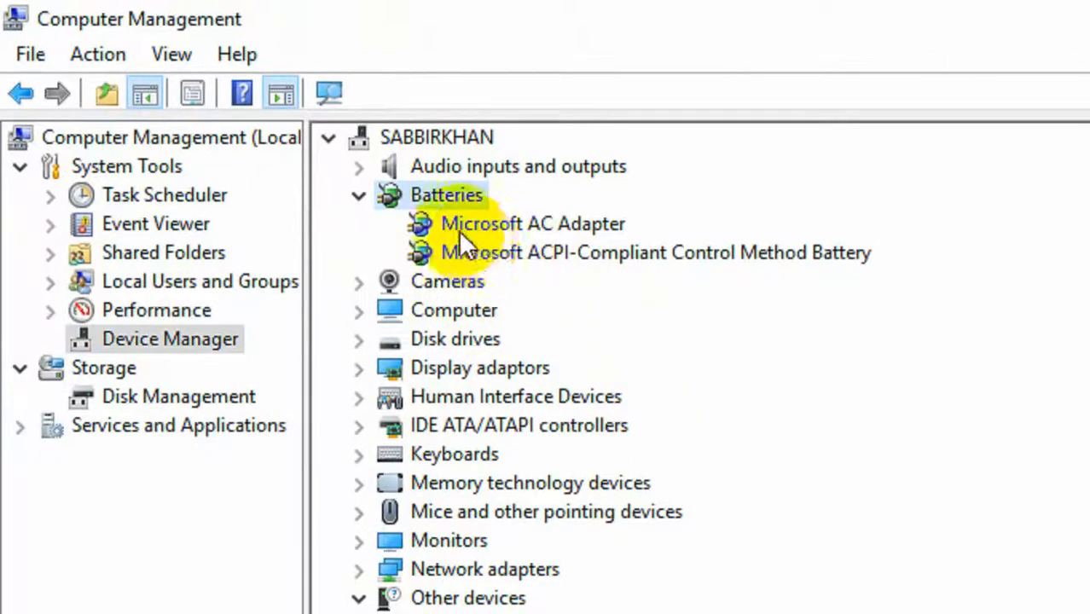
- Disable Microsoft AC Adapter and Microsoft ACPI-Compliant Control Method Battery, confirming each
right_click(532, 224)
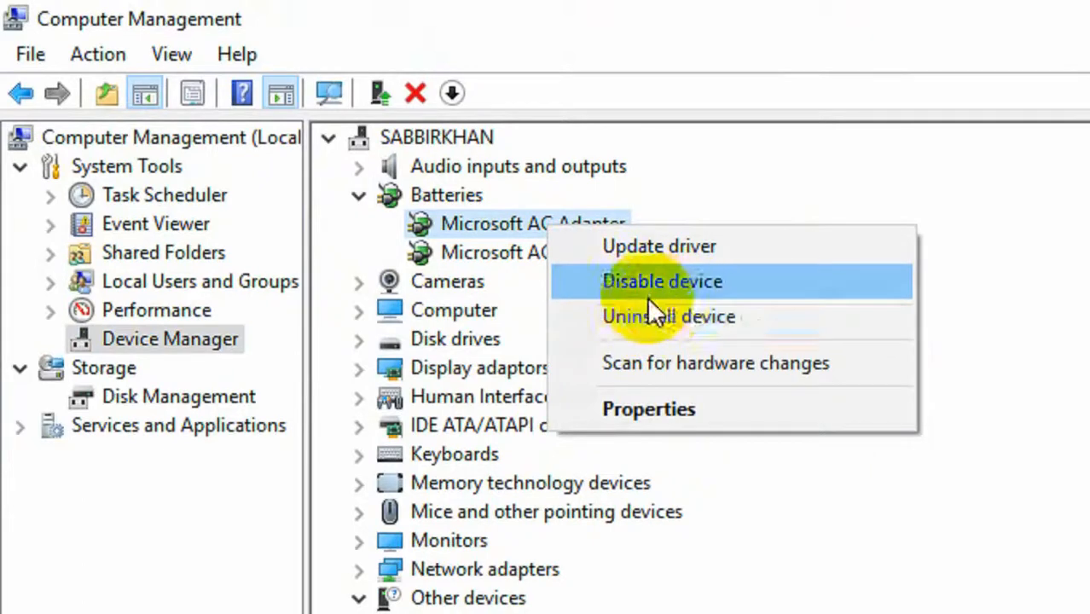
left_click(662, 282)
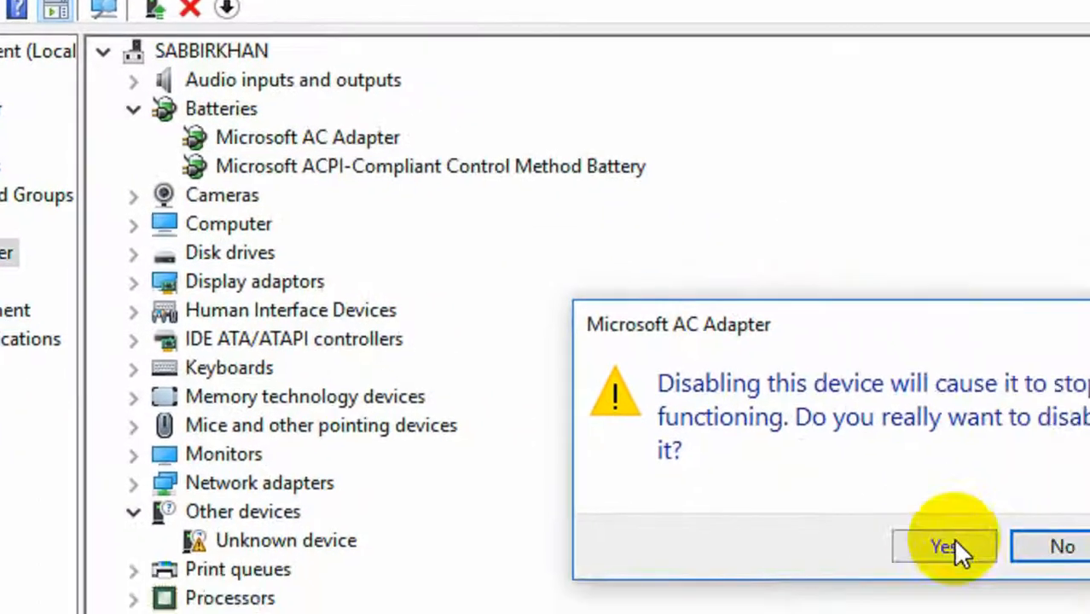
left_click(942, 545)
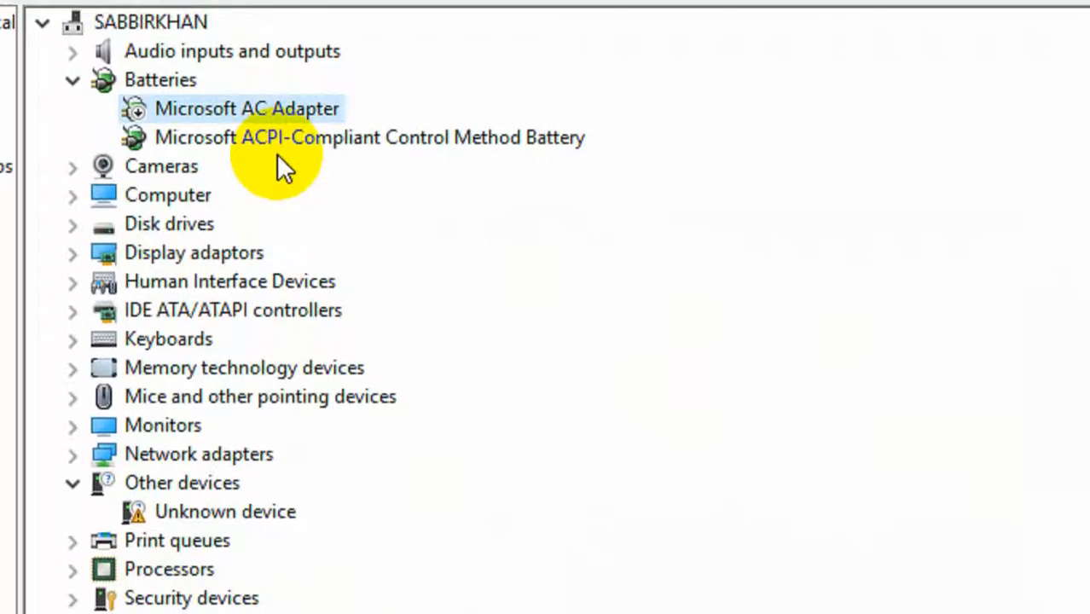
right_click(369, 136)
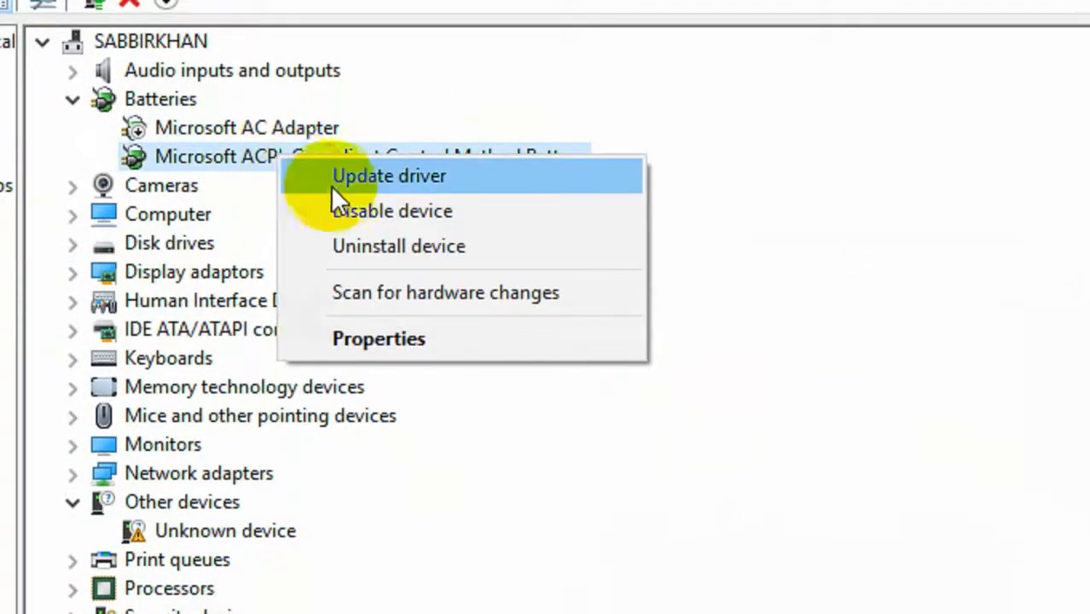
left_click(392, 211)
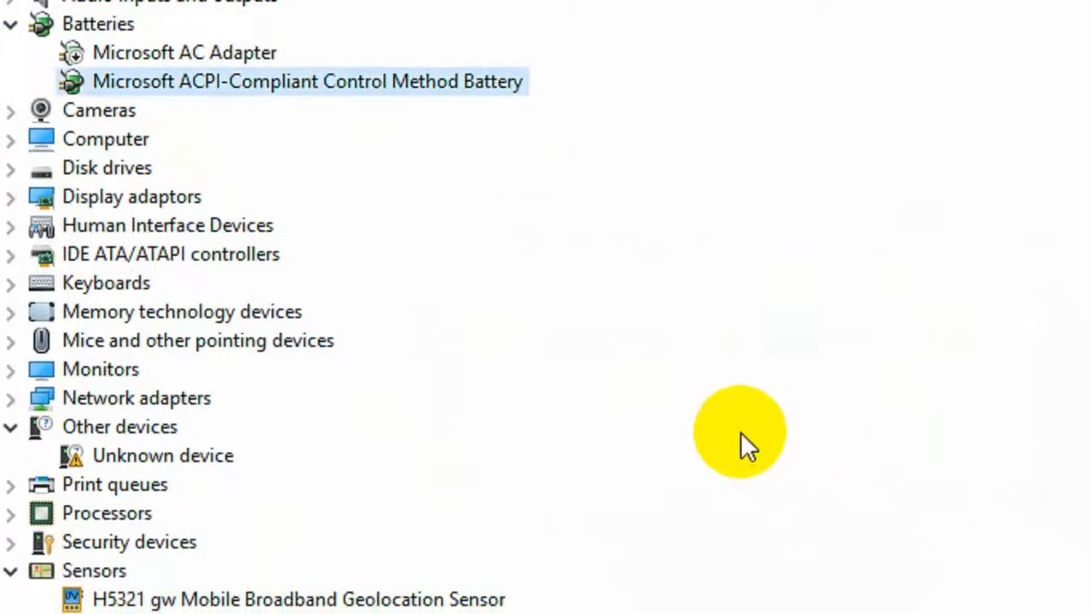
mouse_move(293, 256)
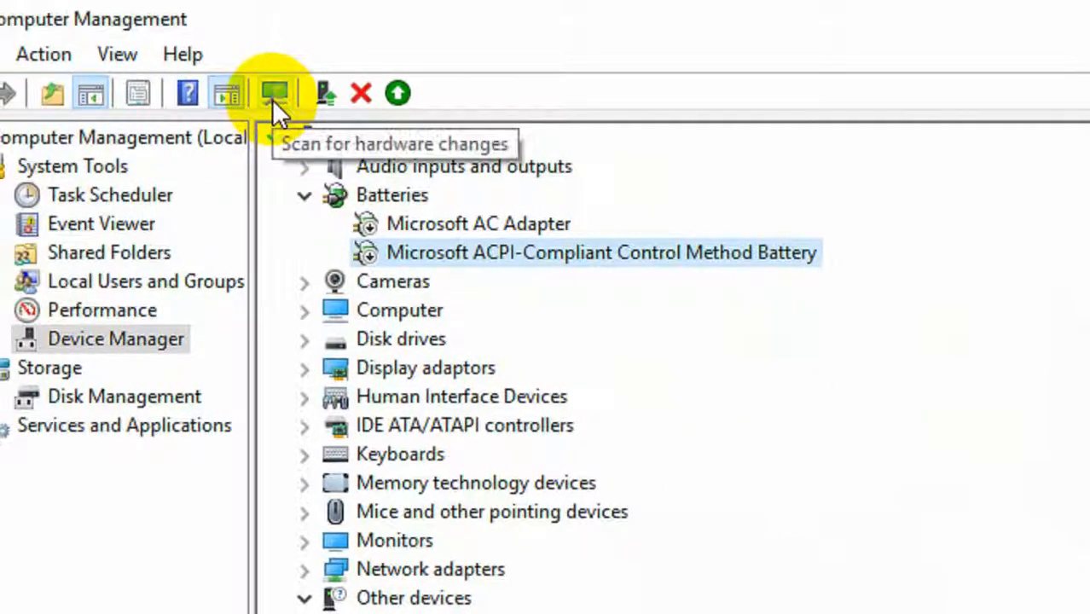
- Scan for hardware changes while both battery devices remain disabled
left_click(275, 92)
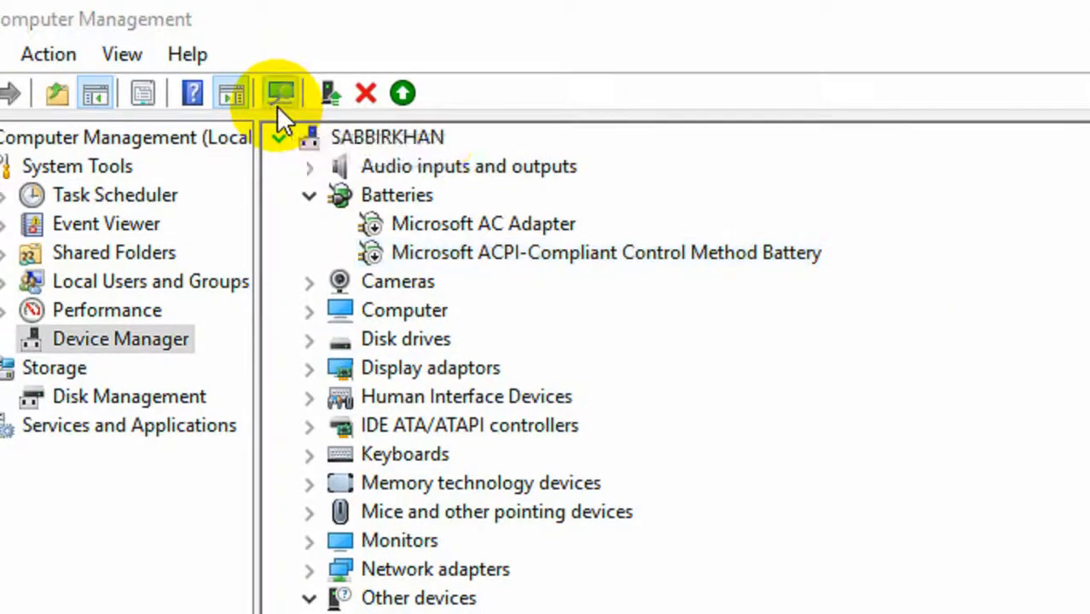
left_click(608, 253)
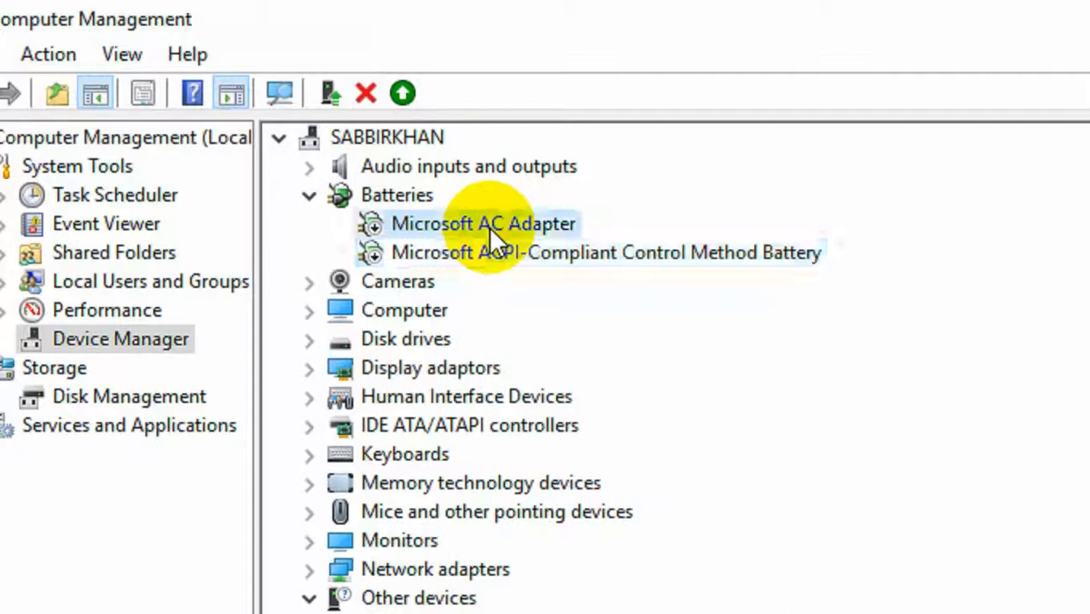
- Re-enable the AC Adapter and ACPI battery, then rescan hardware so the battery icon returns
right_click(484, 223)
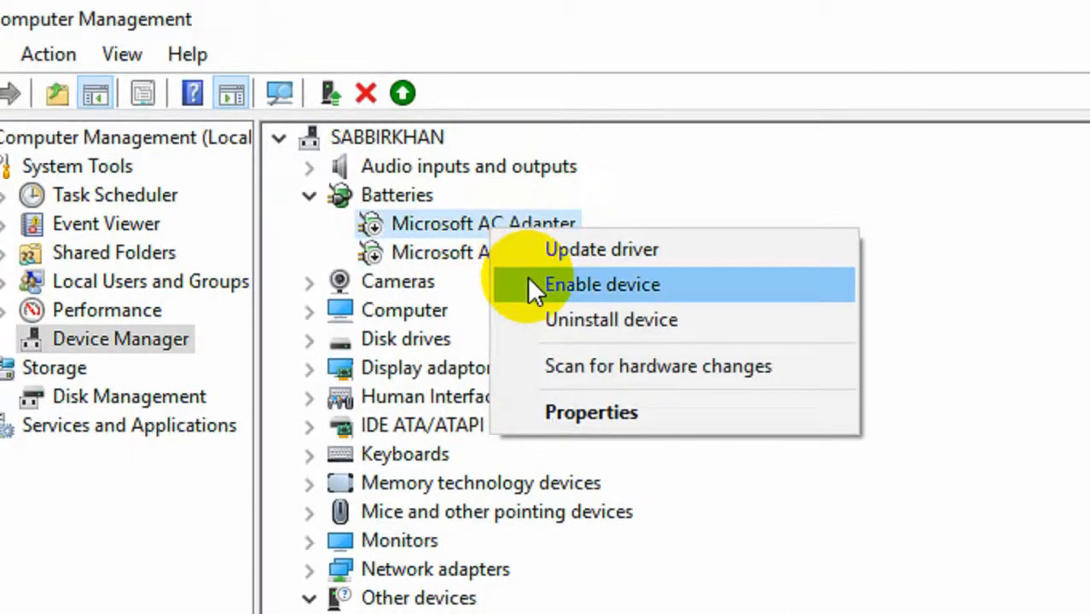
left_click(601, 283)
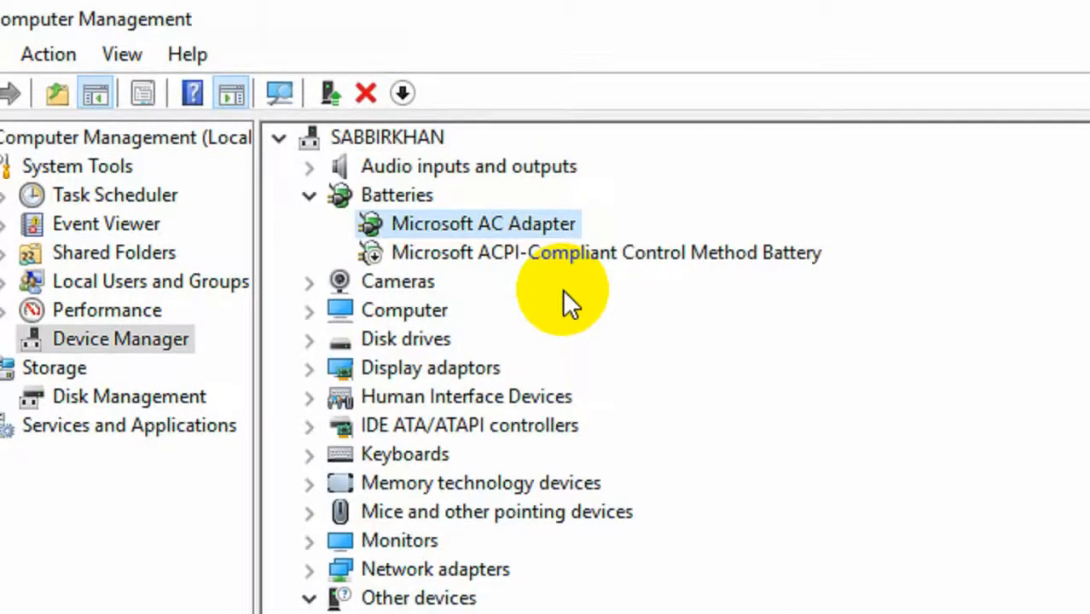
left_click(608, 253)
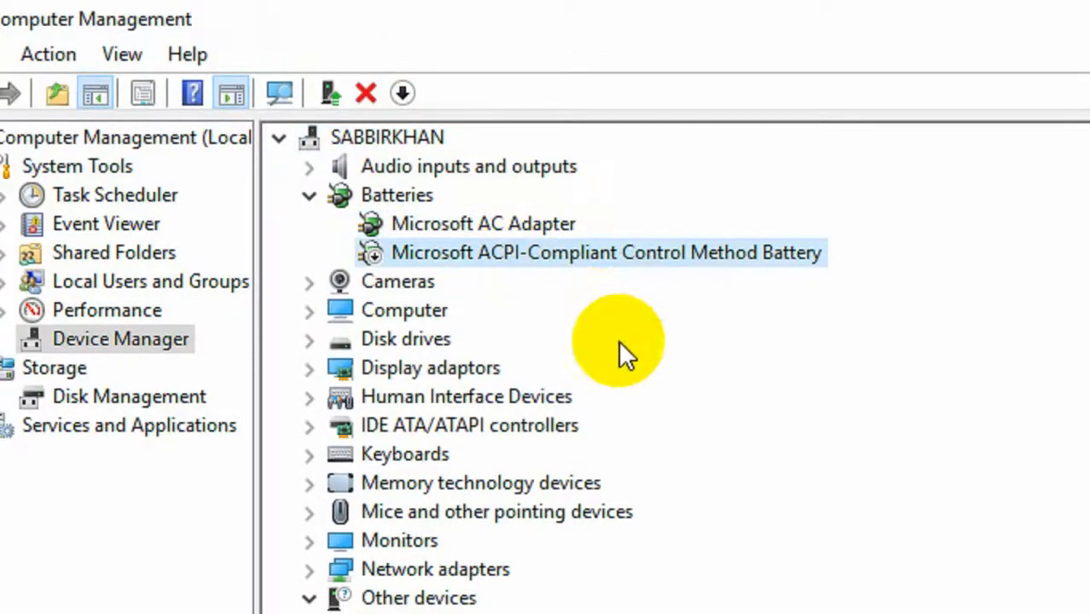
mouse_move(532, 307)
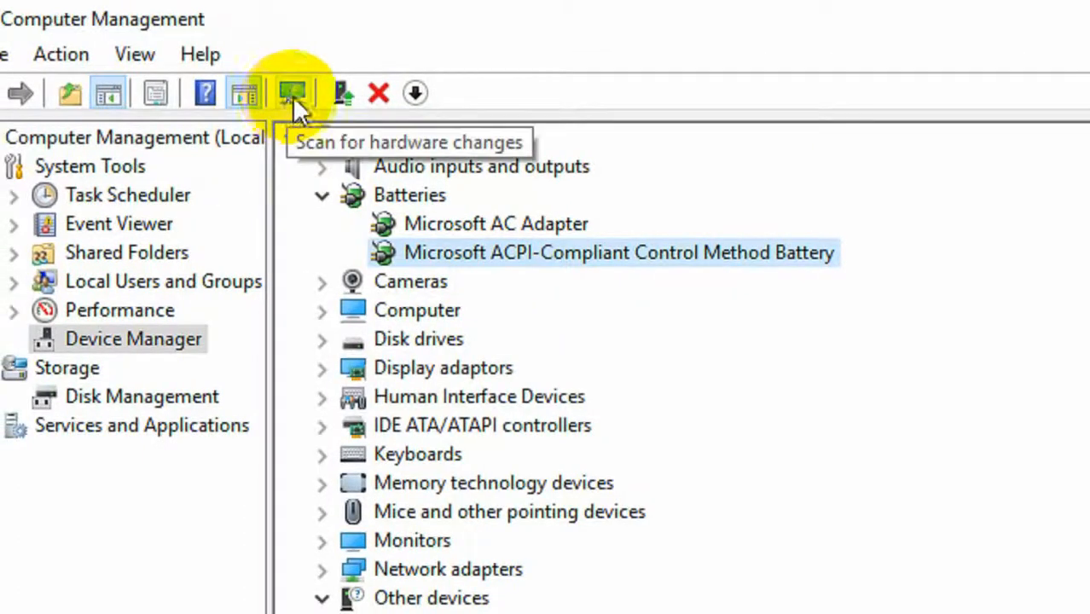
left_click(292, 92)
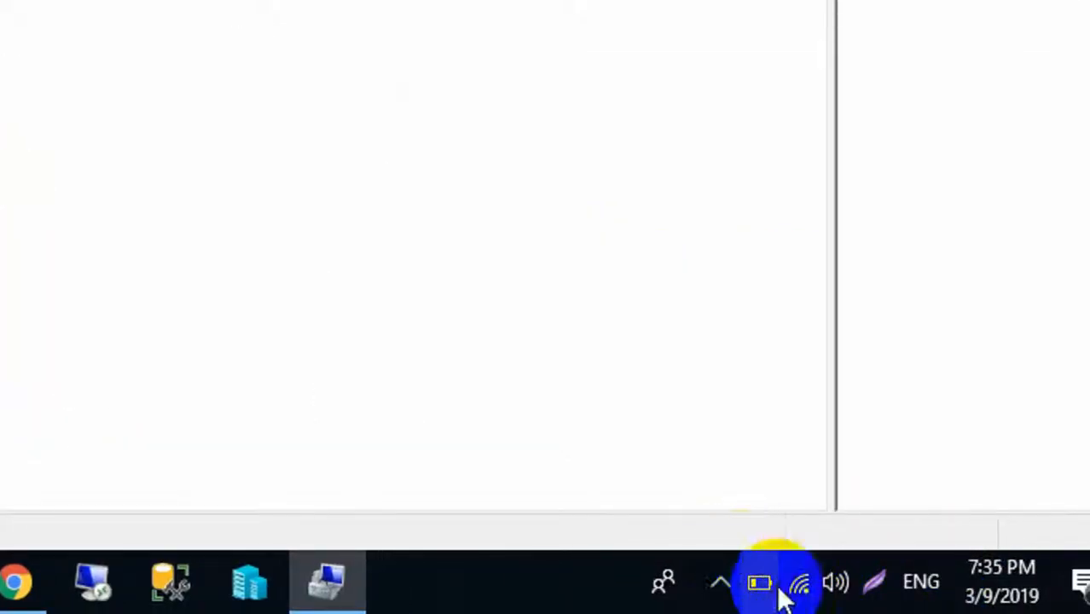
mouse_move(760, 584)
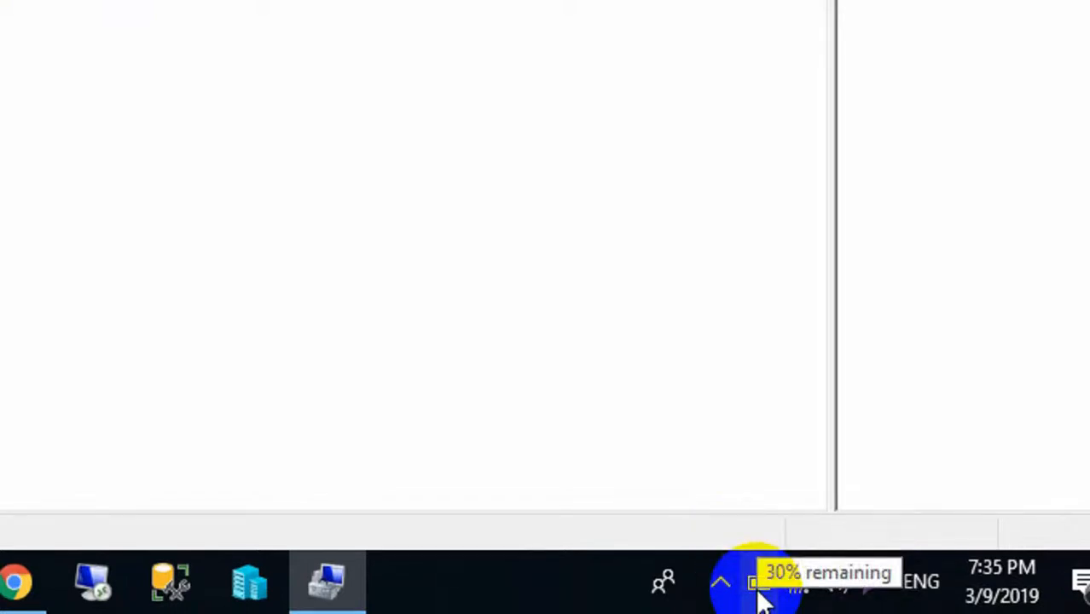